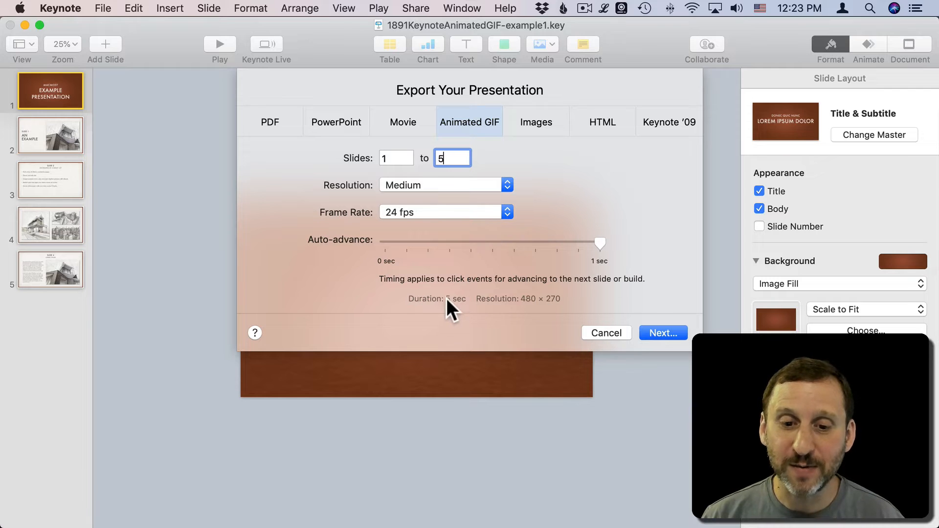
mouse_move(515, 314)
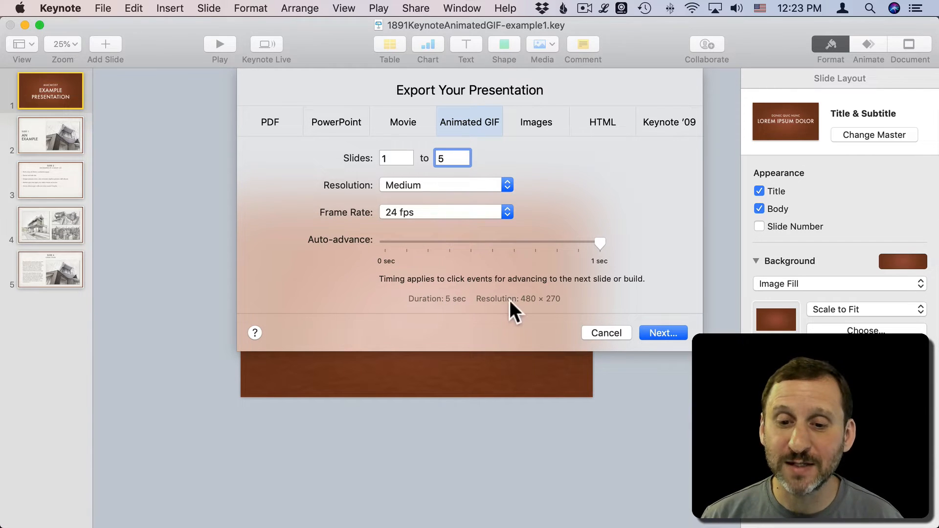
- Confirm the slides 1–5, Medium, 24 fps GIF settings and continue to the save location
click(605, 333)
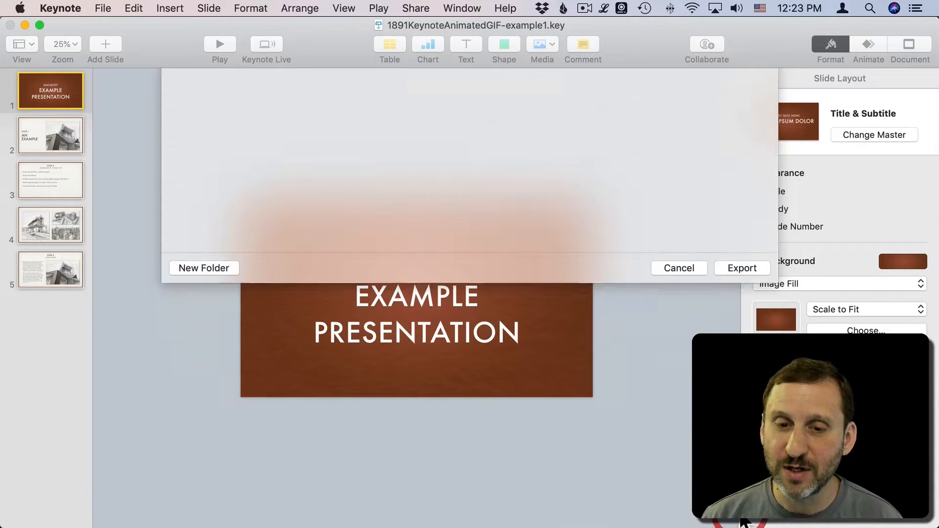
- Export 1891KeynoteAnimatedGIF-example1.gif to the Desktop, then close its Quick Look preview
click(741, 268)
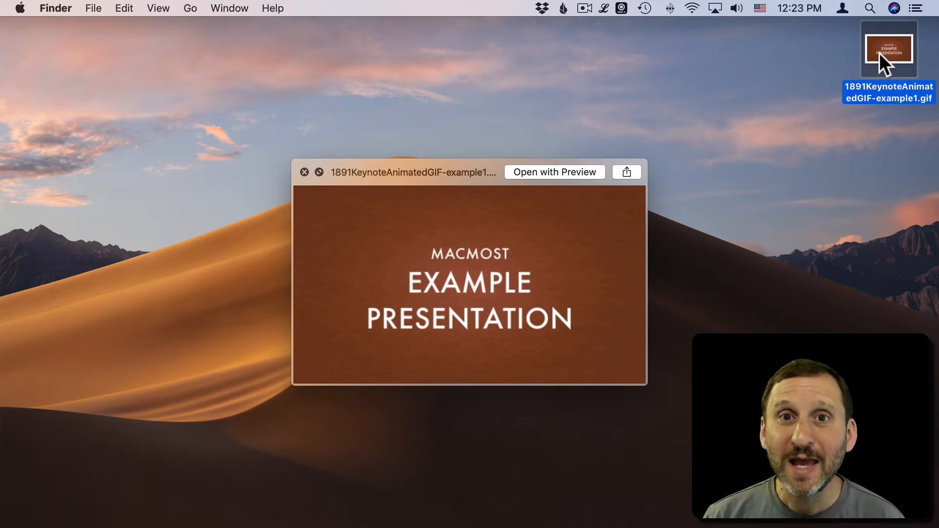
click(304, 172)
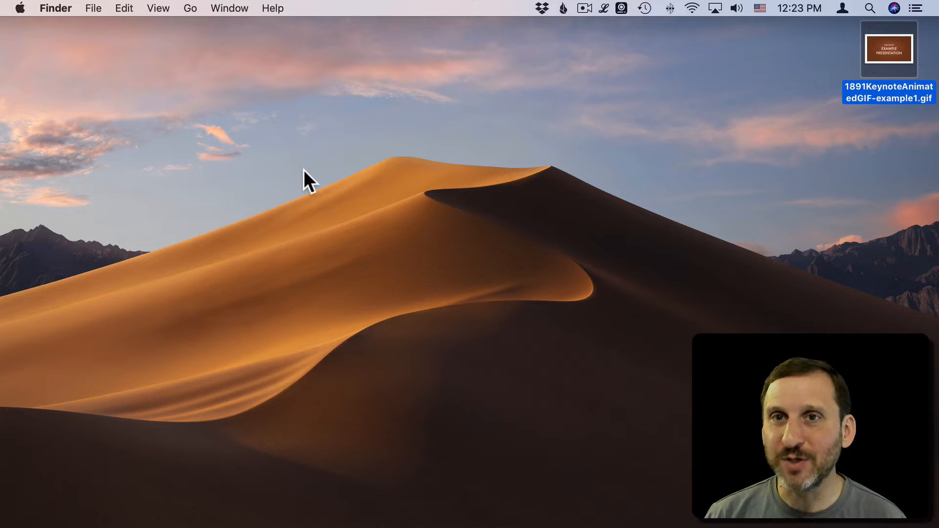
mouse_move(593, 87)
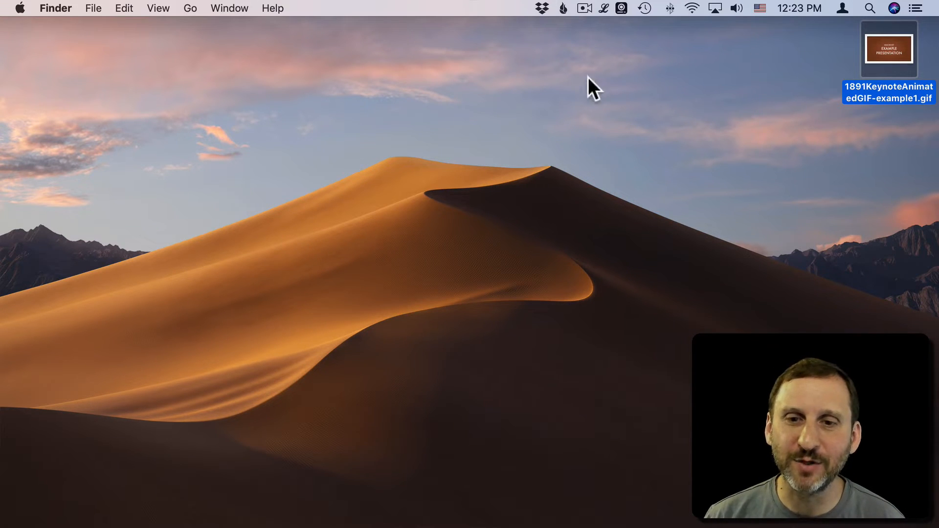
mouse_move(884, 66)
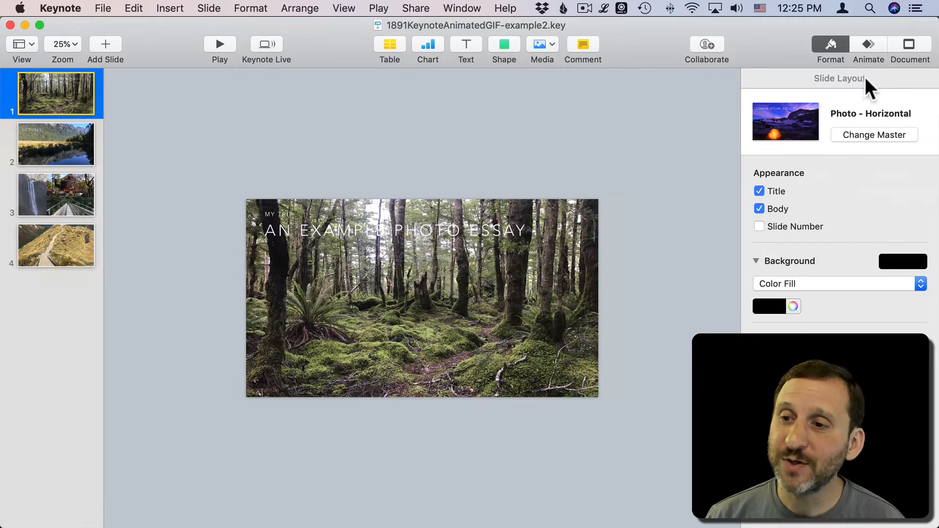
- In the Animate inspector, give slide 1 a Dissolve transition and select slide 2
click(868, 48)
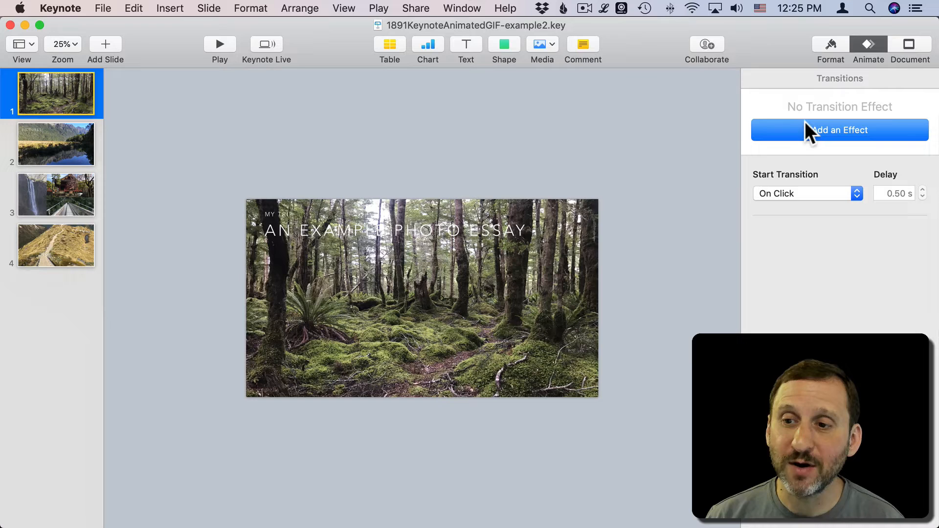
click(838, 130)
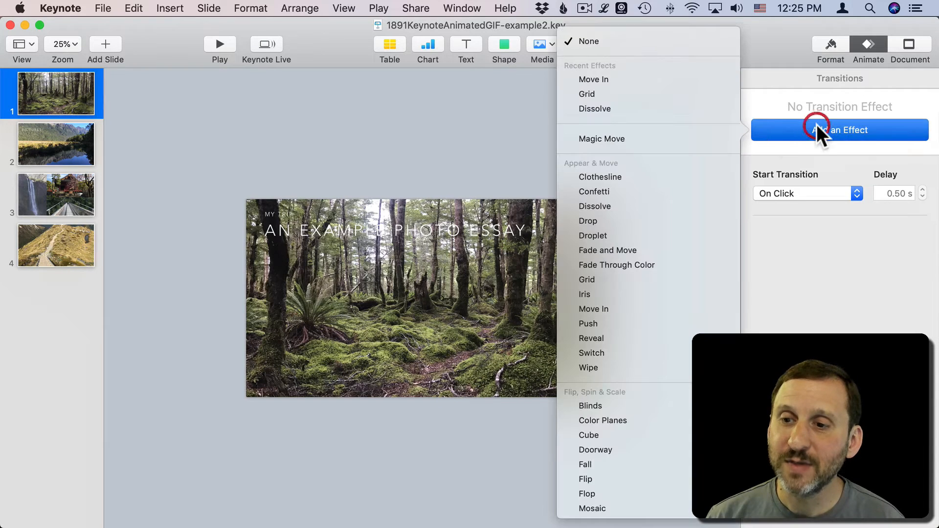
mouse_move(595, 80)
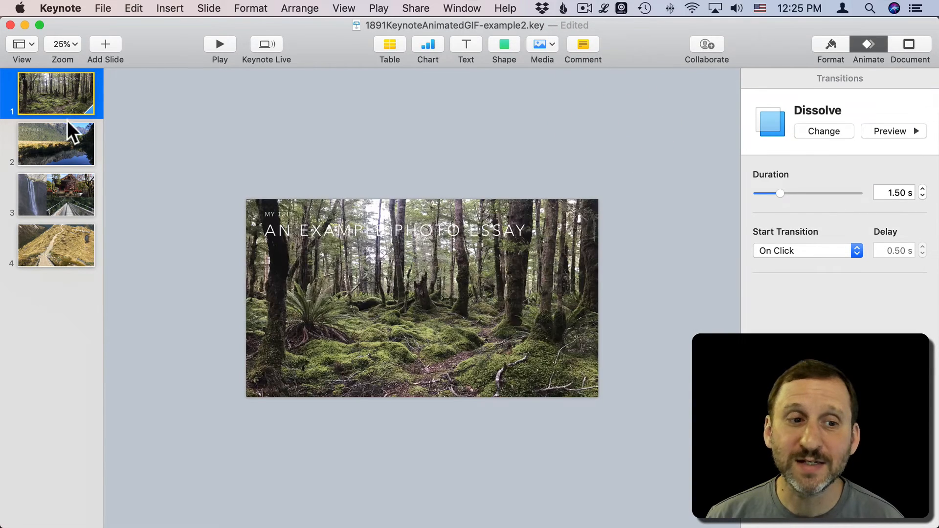
click(838, 130)
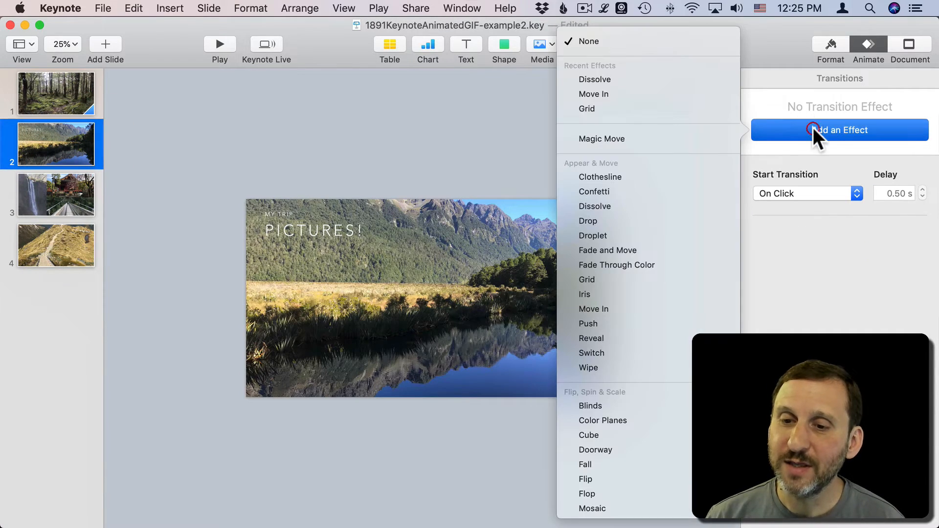
mouse_move(611, 201)
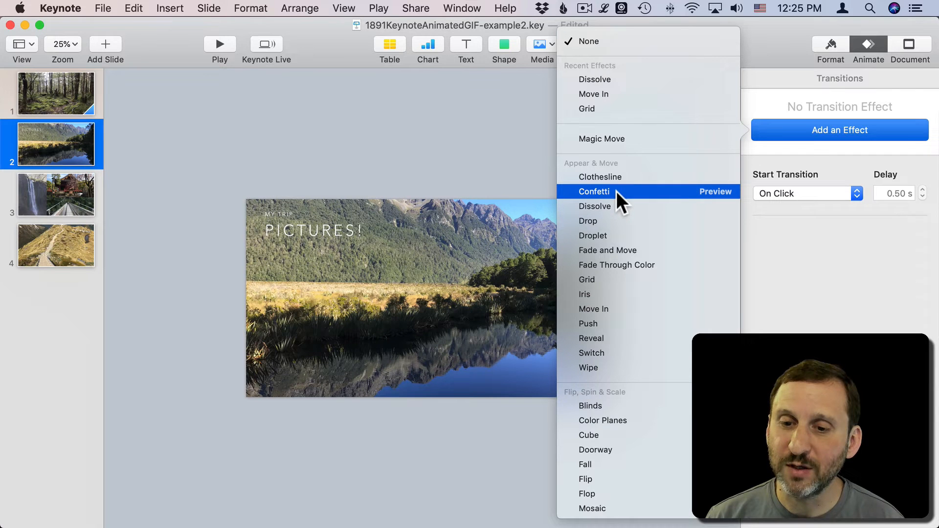
mouse_move(608, 109)
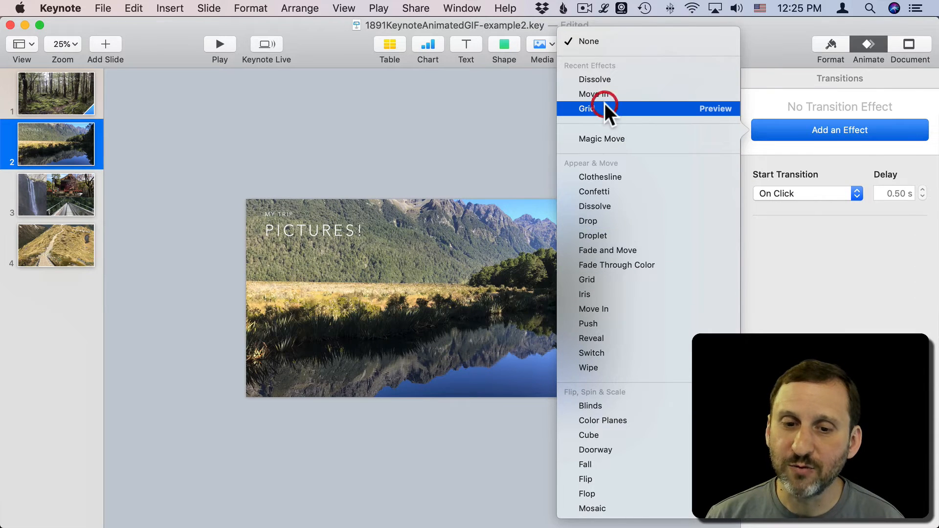
- Add a Grid transition to slide 2 and Fade and Move to slide 3
click(55, 195)
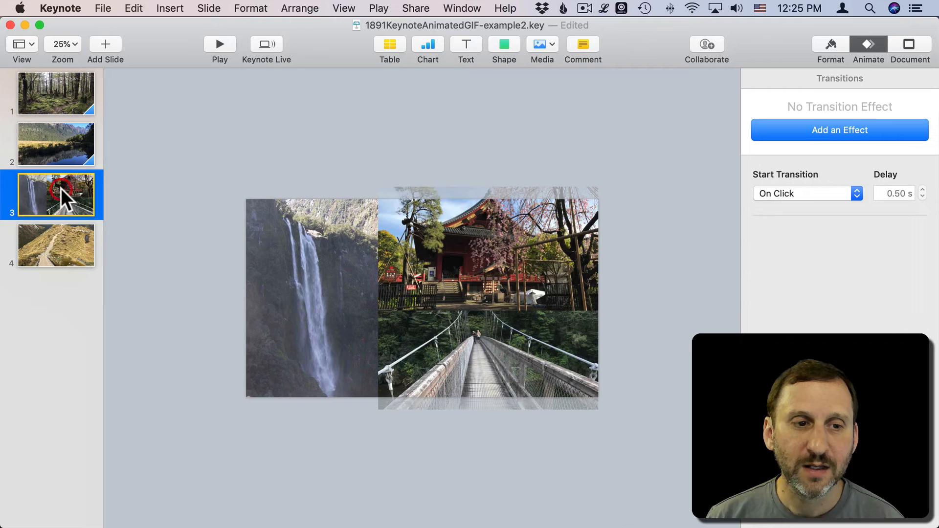
click(839, 129)
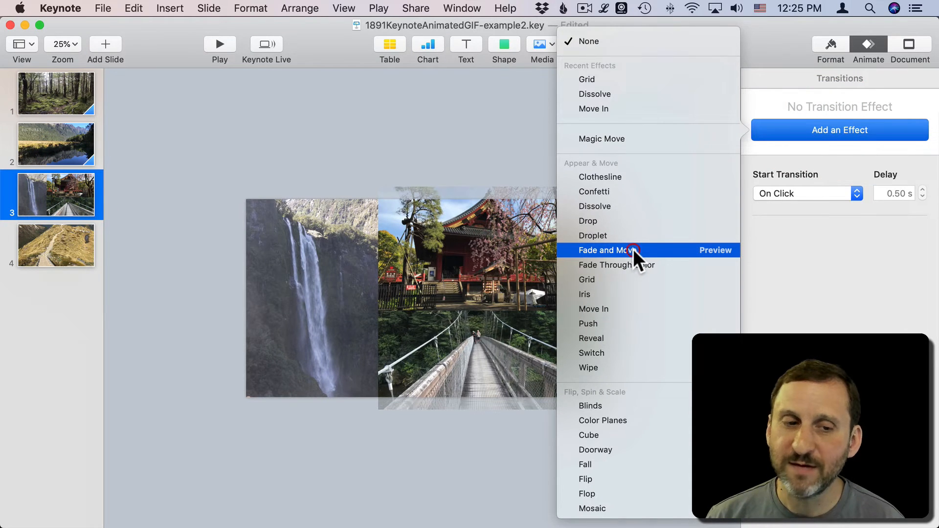
click(103, 8)
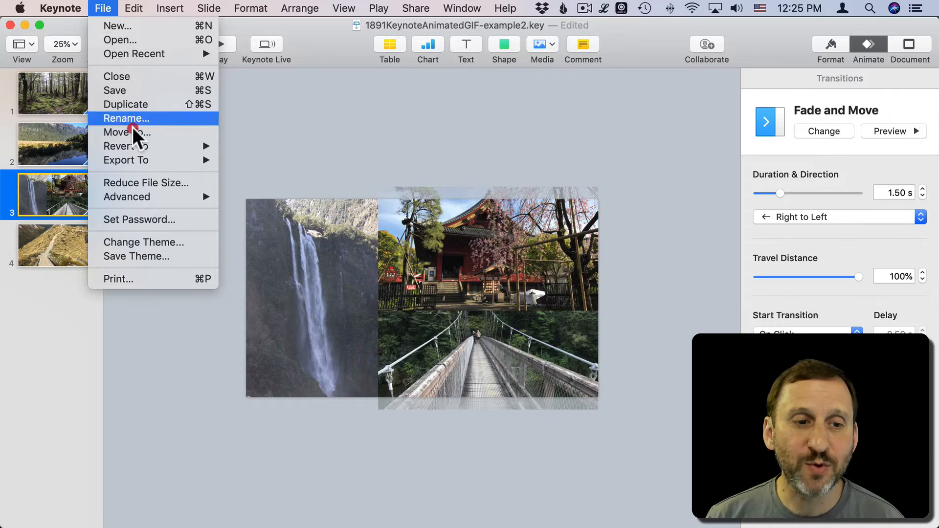
- Export slides 1–4 as an animated GIF at Medium, 24 fps, and continue to saving
click(125, 160)
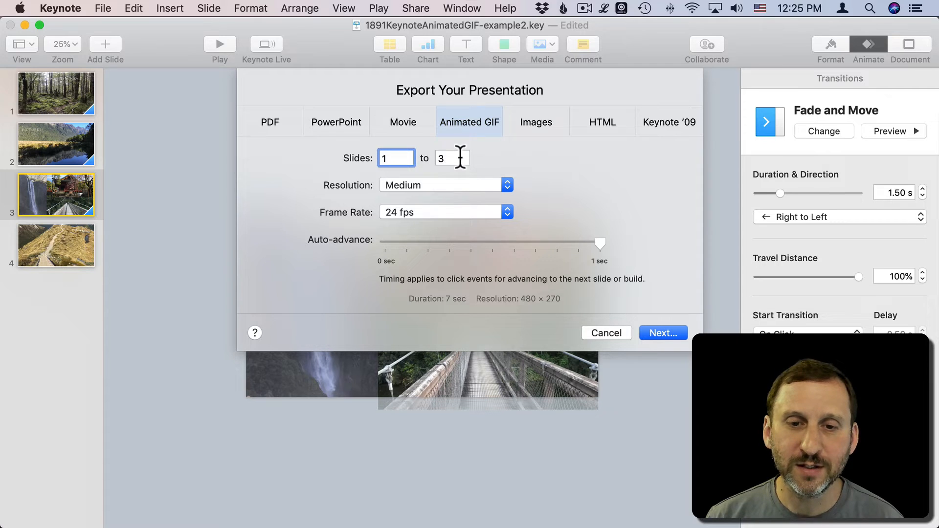
text(4)
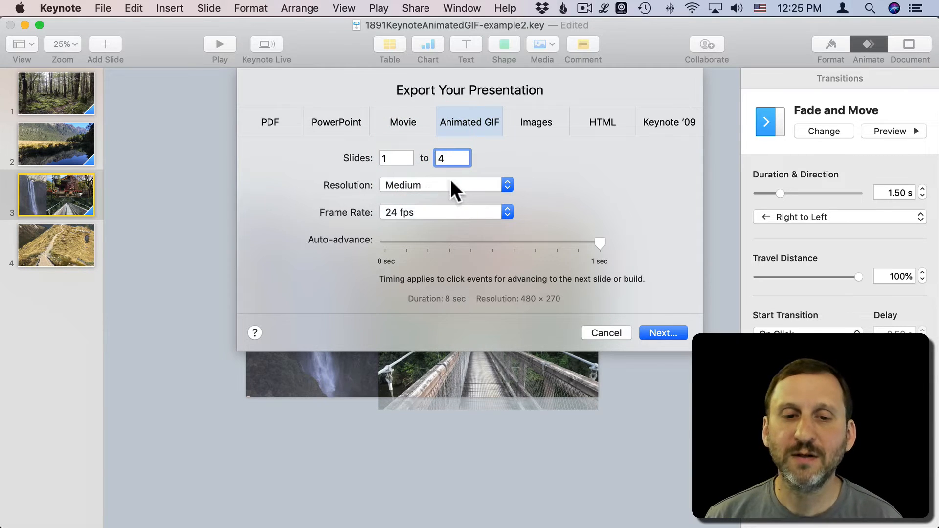
mouse_move(425, 192)
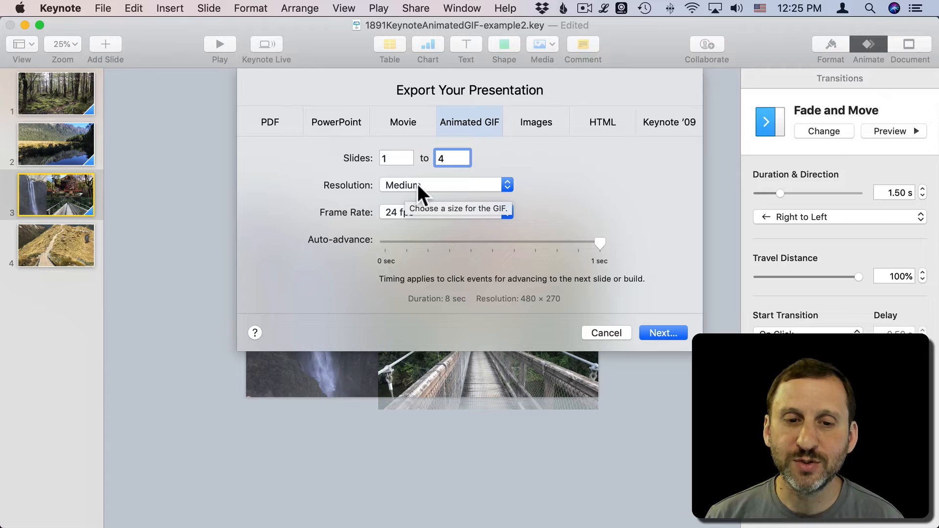
mouse_move(401, 223)
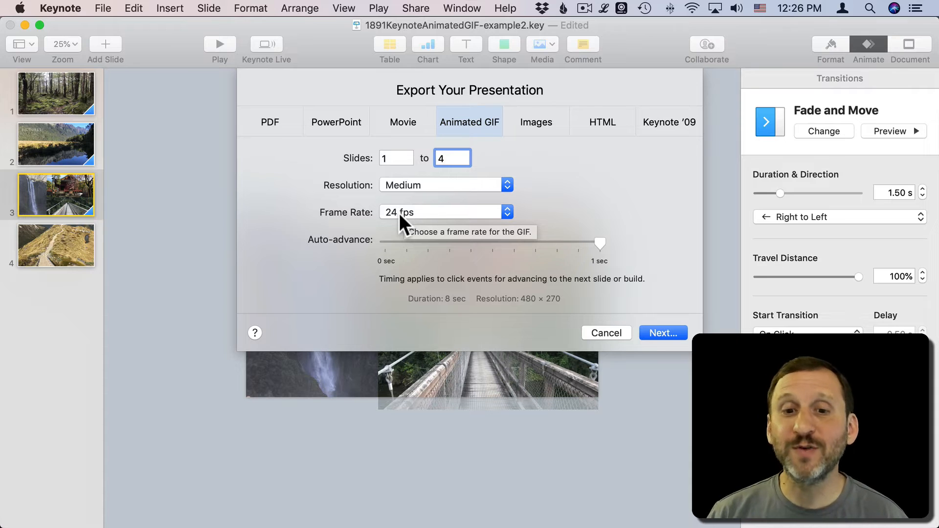
click(505, 211)
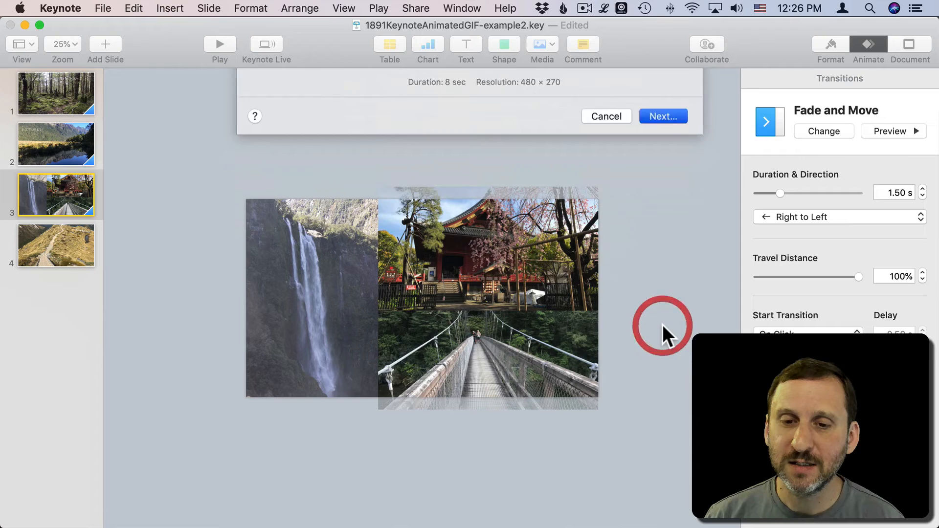
click(662, 116)
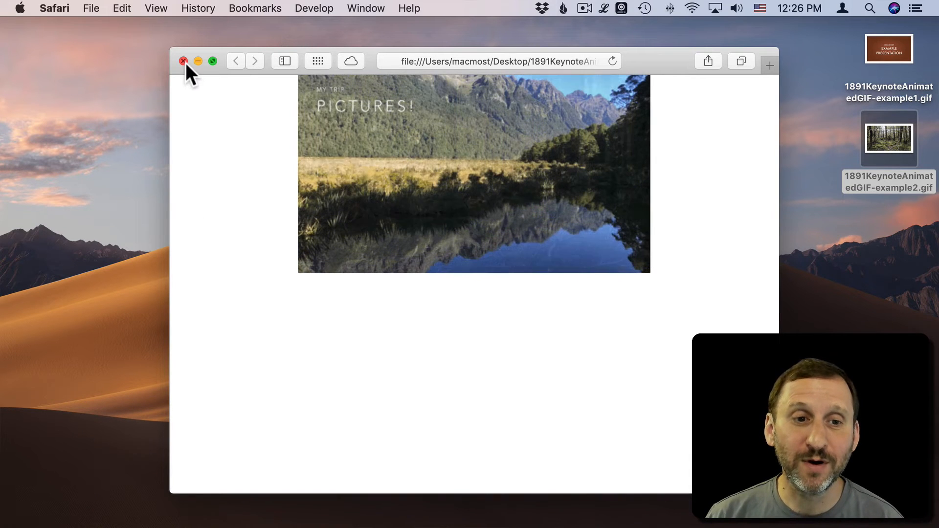
- Close the Safari window showing the looping example2 GIF
click(184, 60)
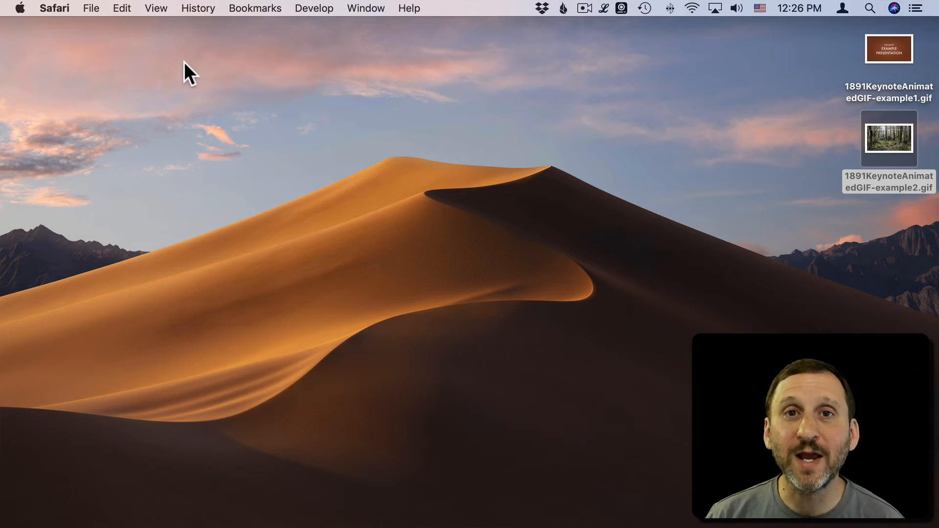